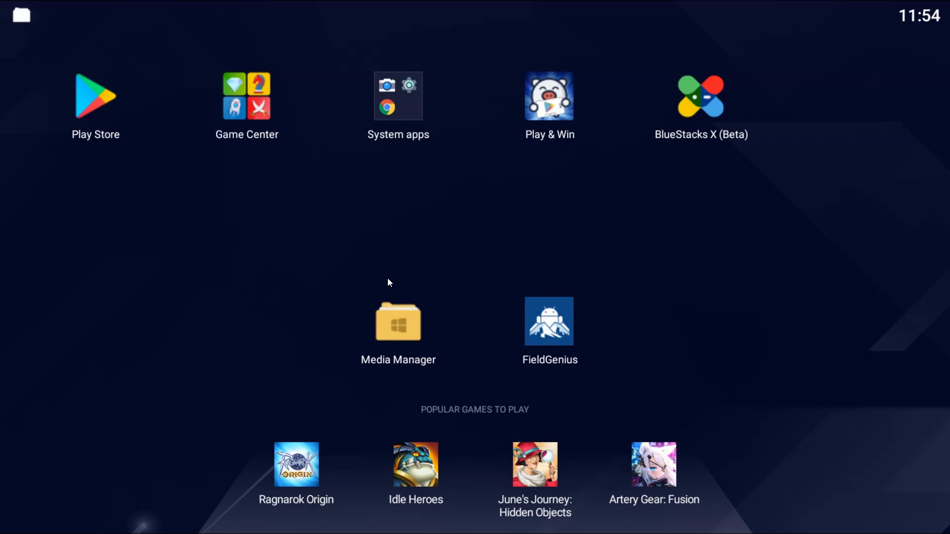
- Launch FieldGenius and open the Inverse project
click(548, 320)
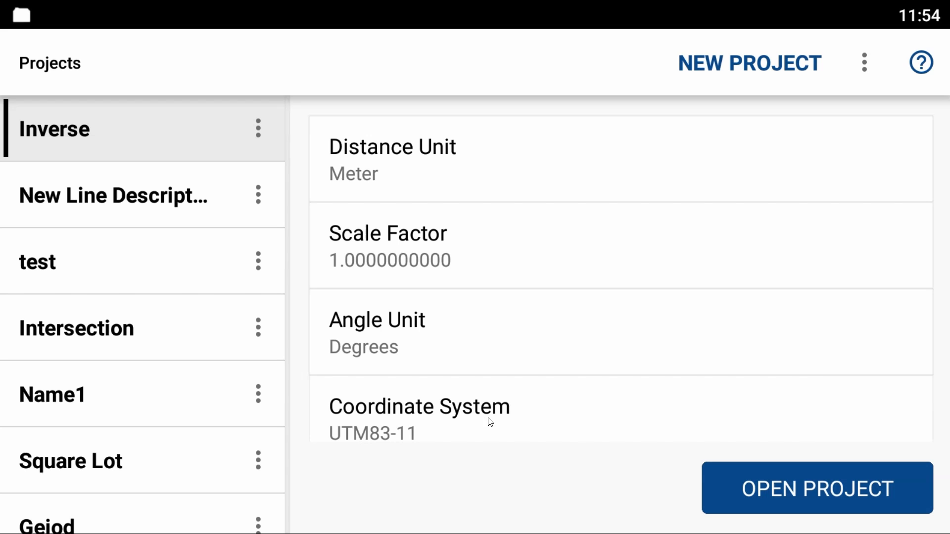
click(817, 488)
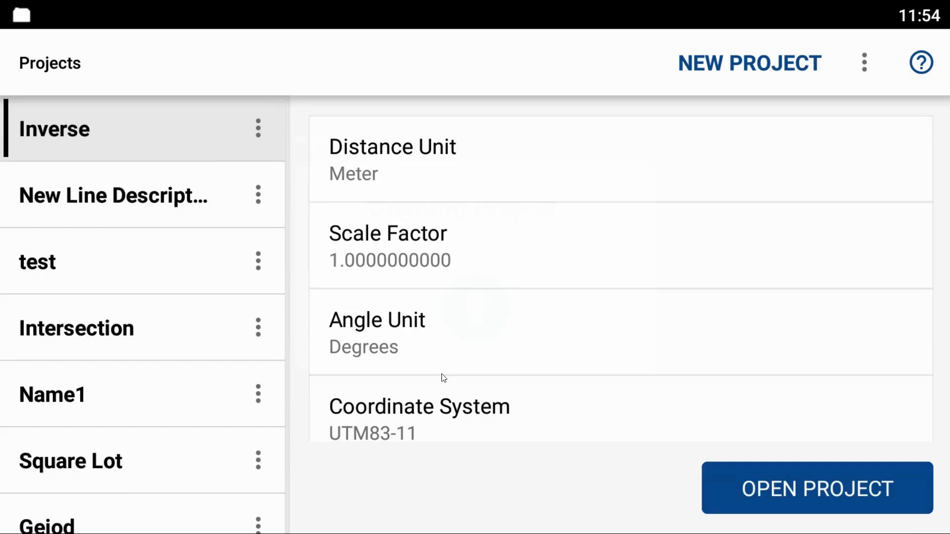
click(815, 488)
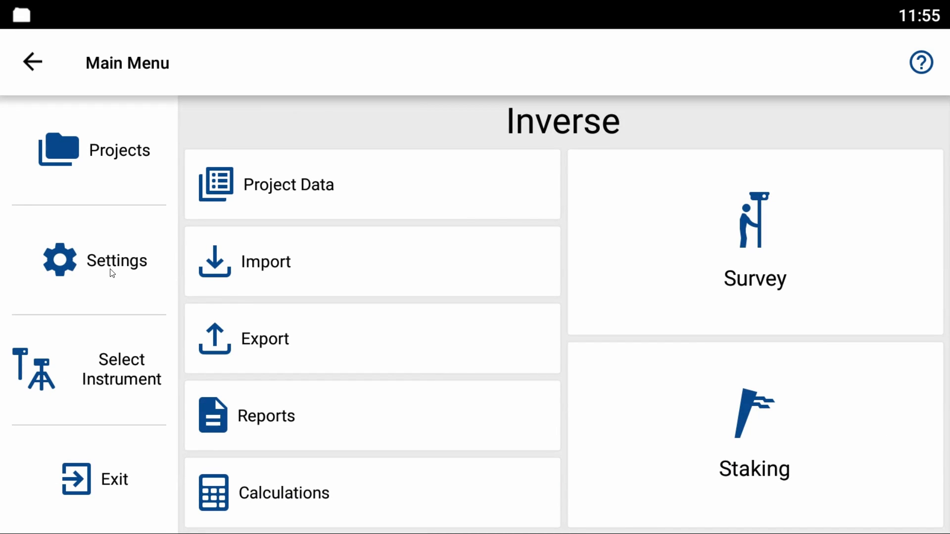
- Read version 2.1.4.7201 under Settings > System and return to the main menu
click(116, 260)
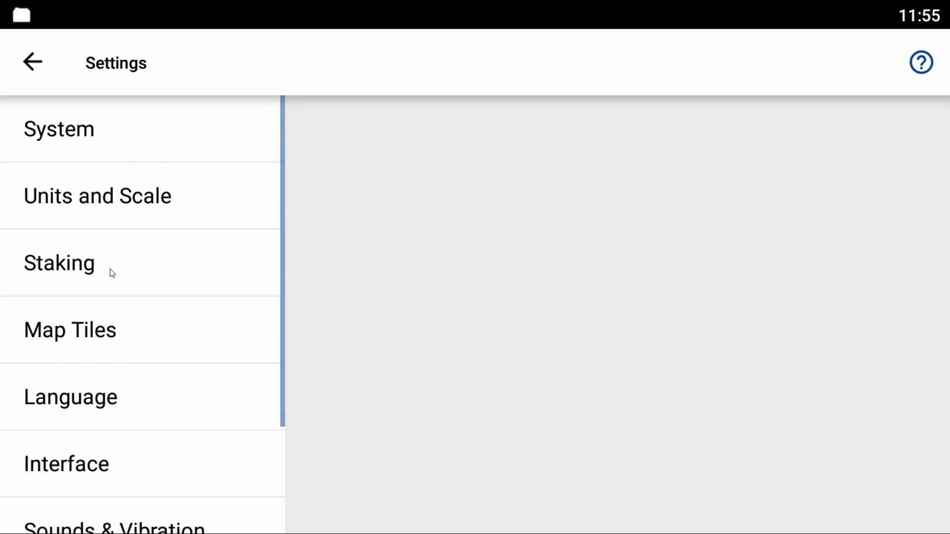
mouse_move(71, 141)
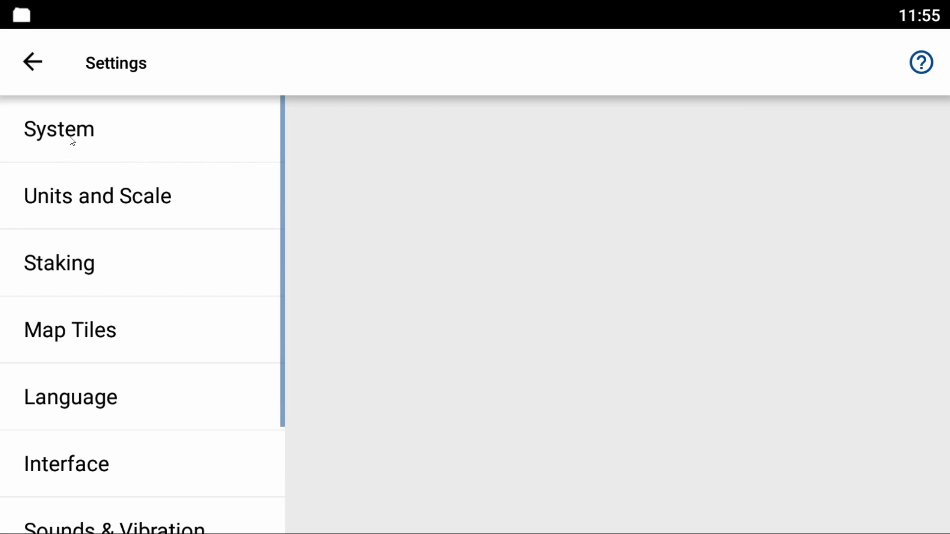
click(59, 128)
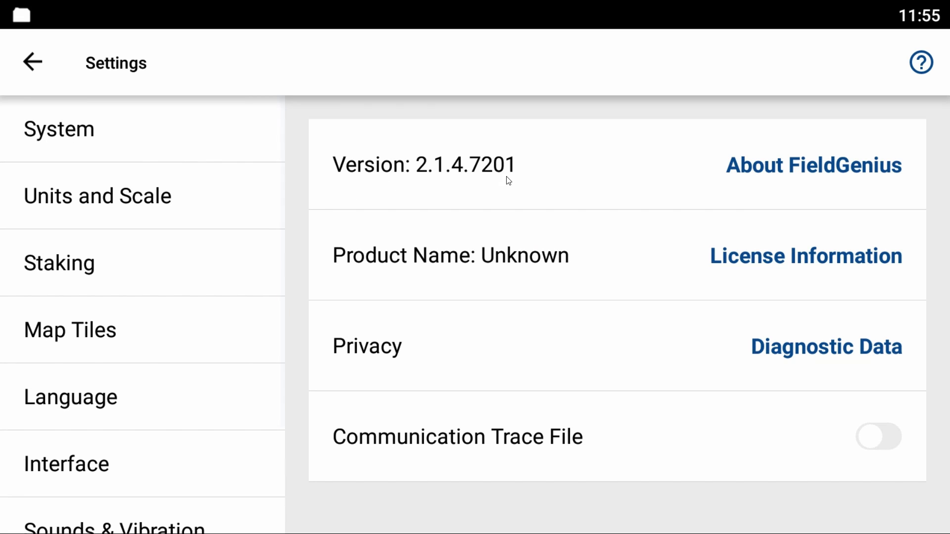
mouse_move(12, 16)
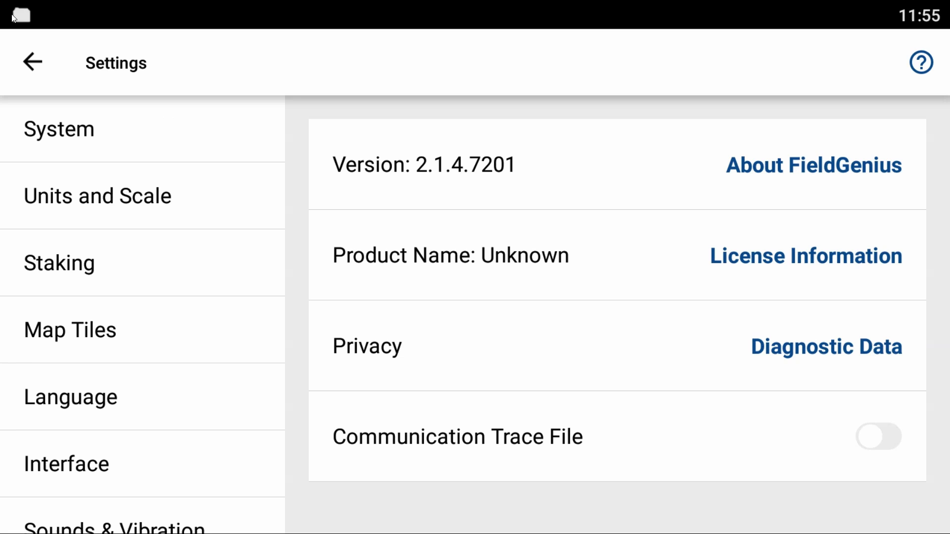
click(33, 61)
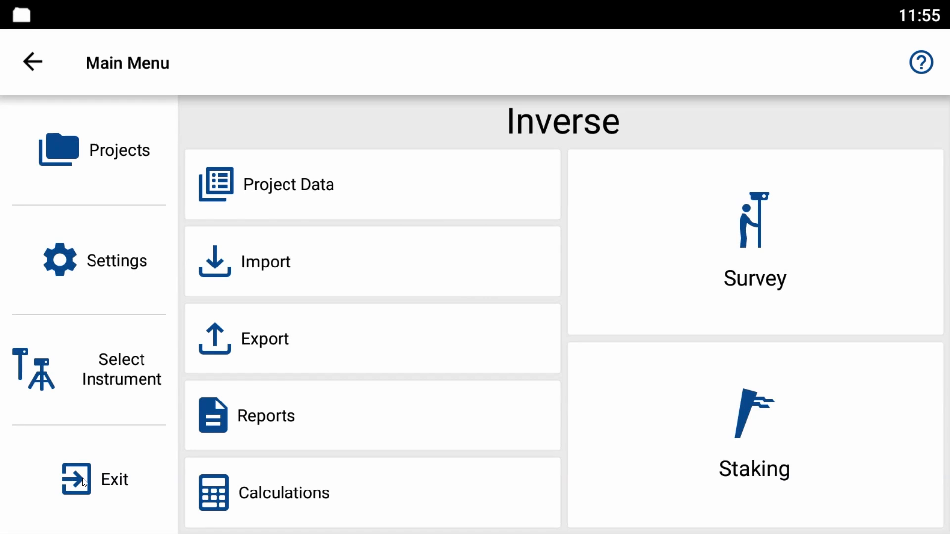
mouse_move(478, 298)
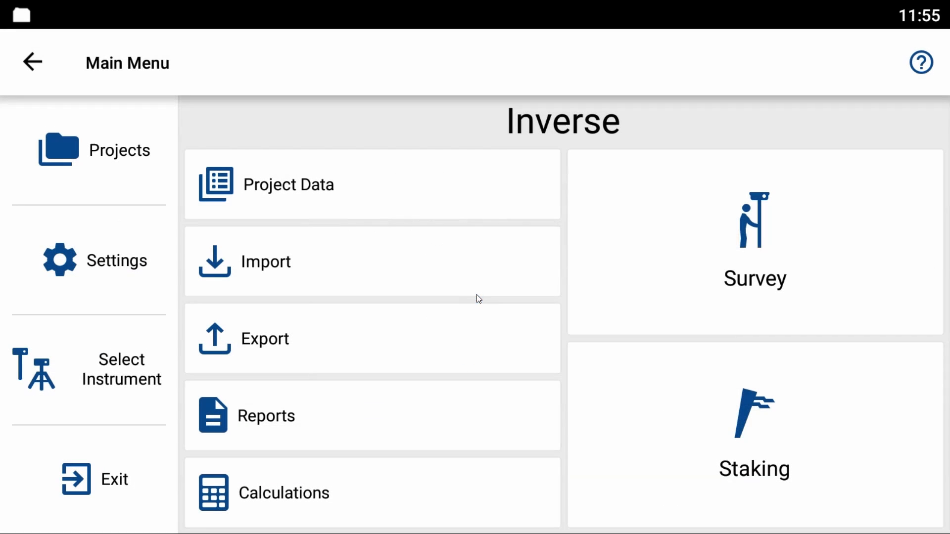
- Leave FieldGenius and launch the FieldGenius APK from Media Manager
click(33, 62)
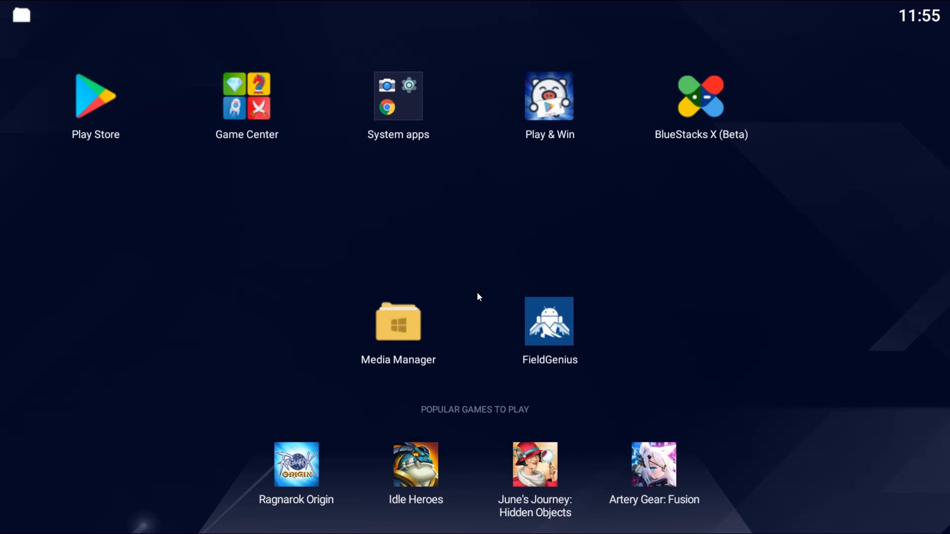
mouse_move(390, 334)
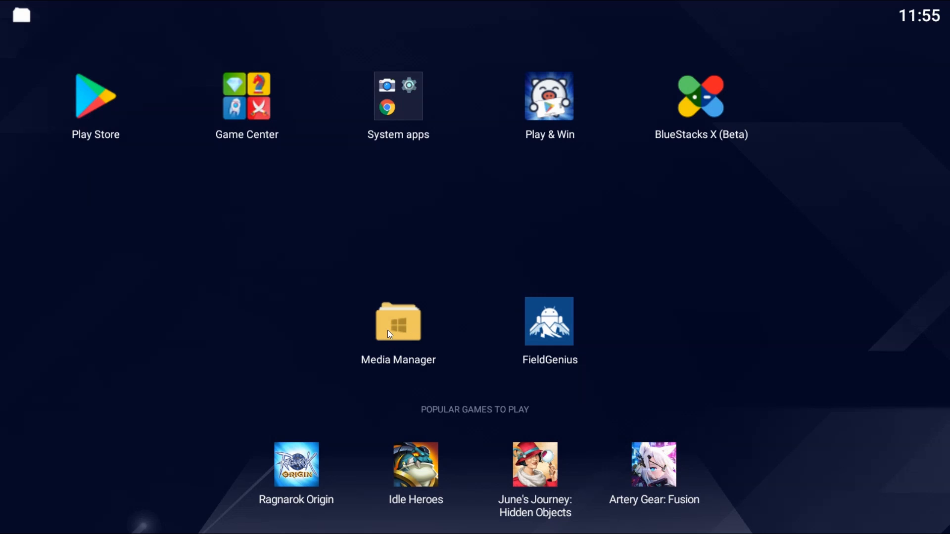
click(398, 322)
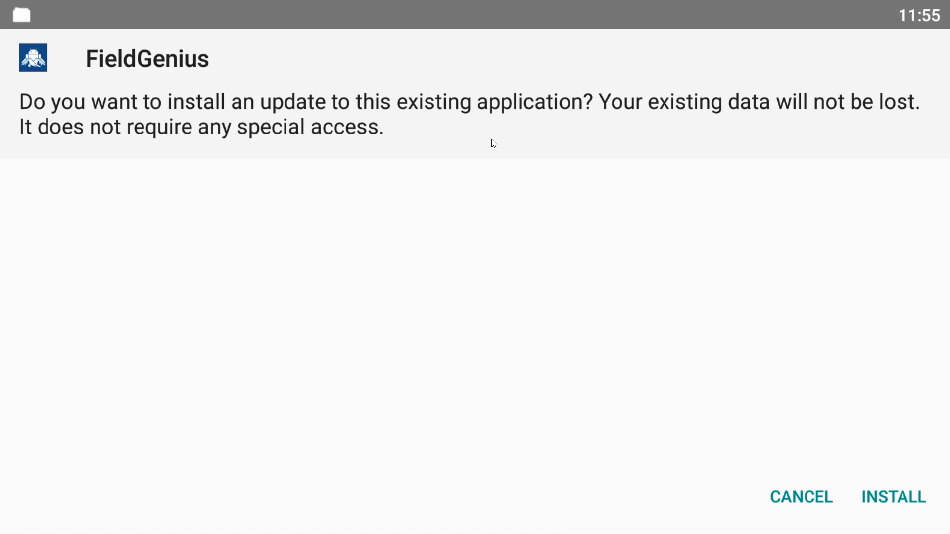
mouse_move(893, 498)
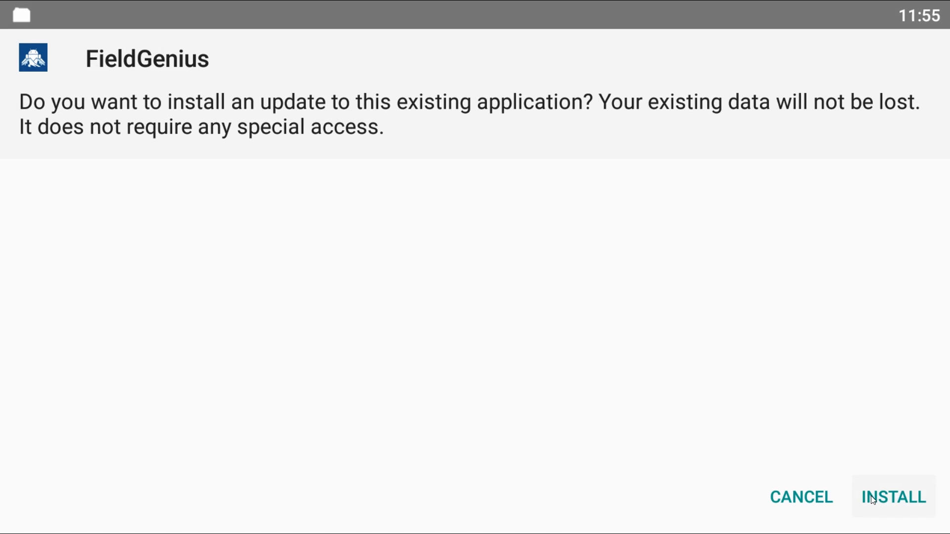
- Install the update, launch FieldGenius and open the Inverse project
click(893, 497)
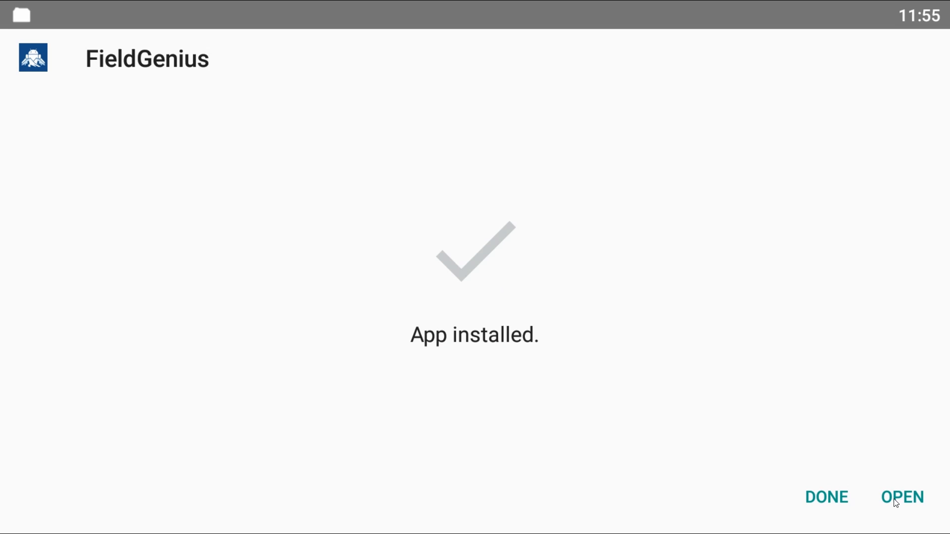
click(903, 497)
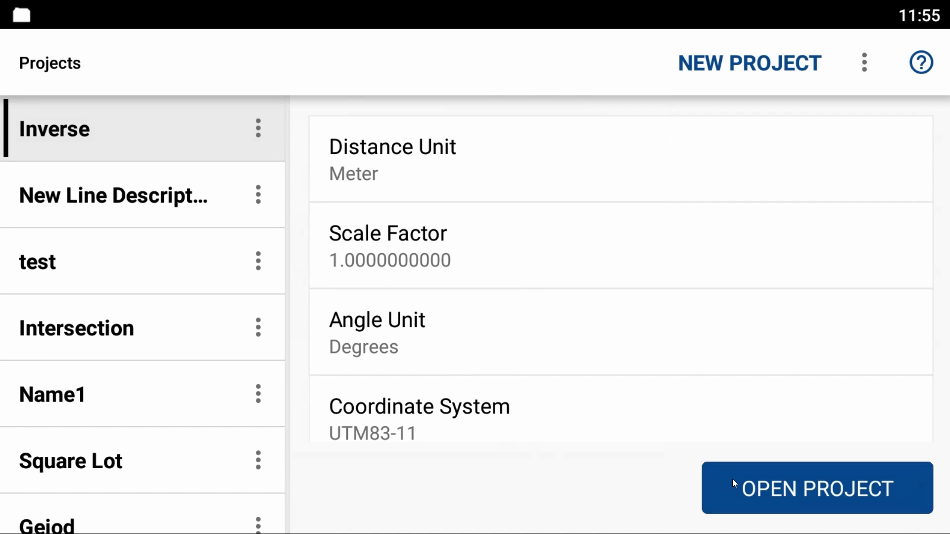
click(816, 488)
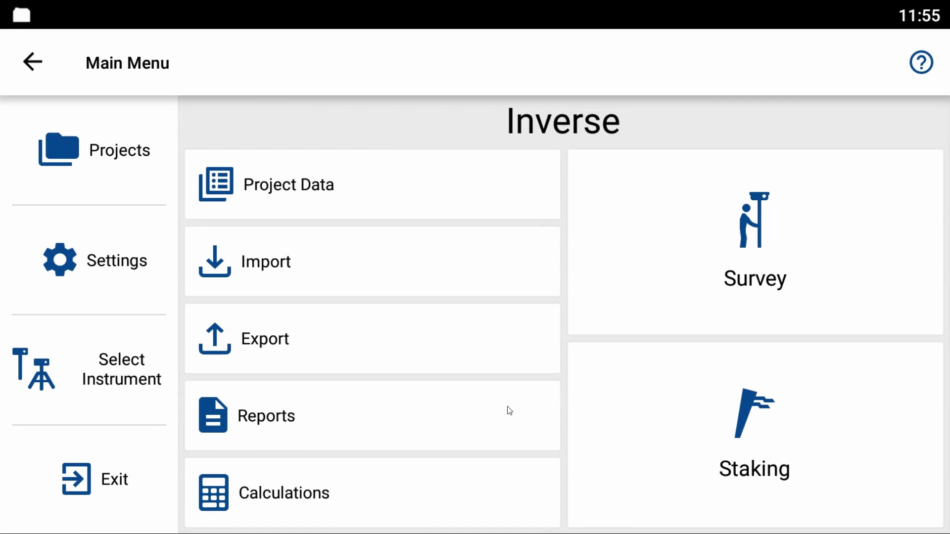
- Confirm Settings > System now shows version 2.1.4.7204
click(116, 260)
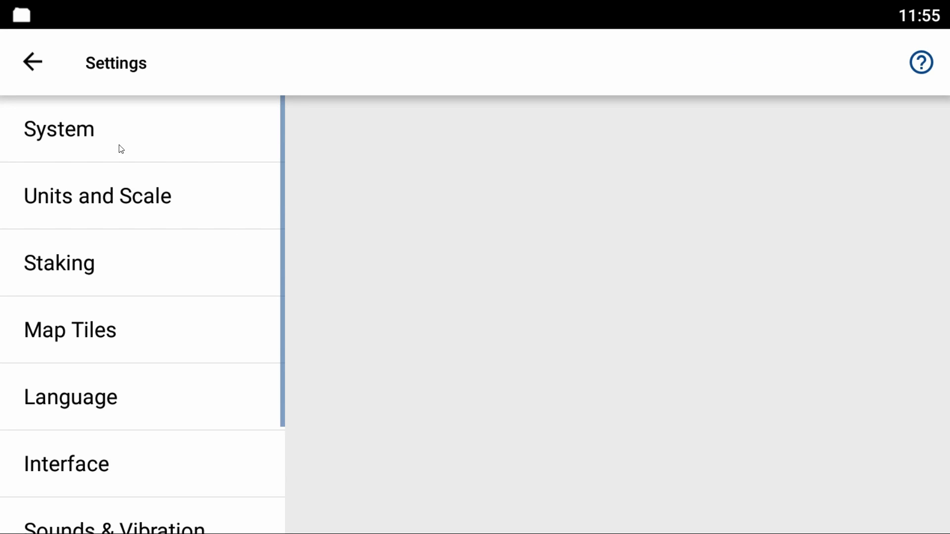
click(58, 129)
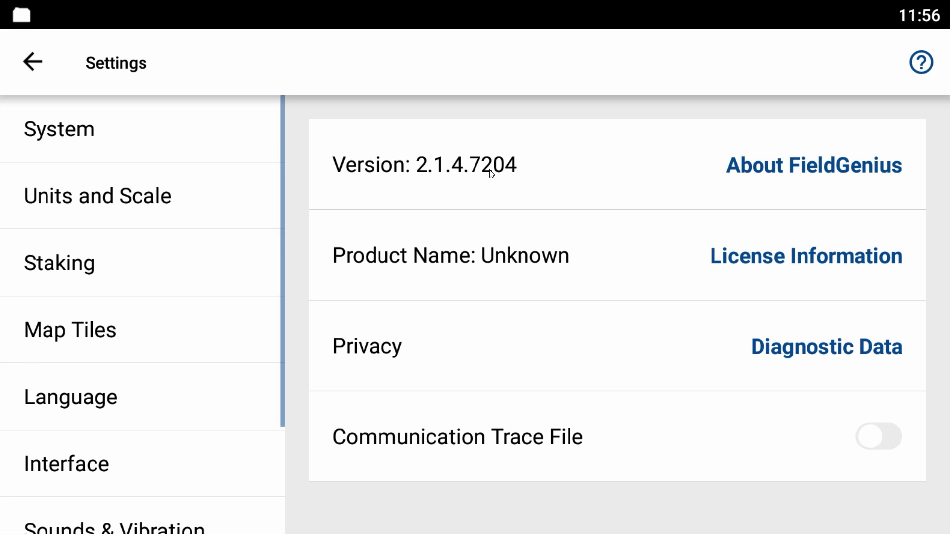
mouse_move(491, 182)
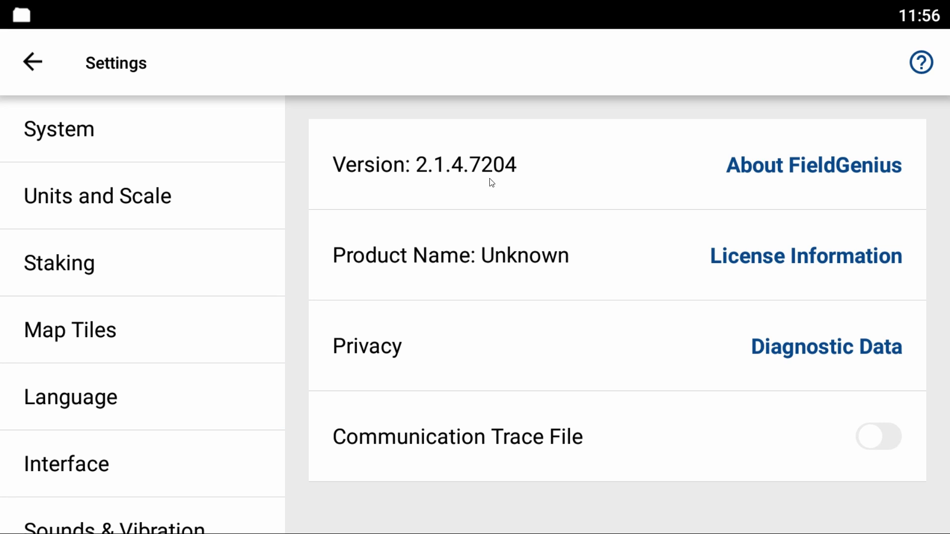